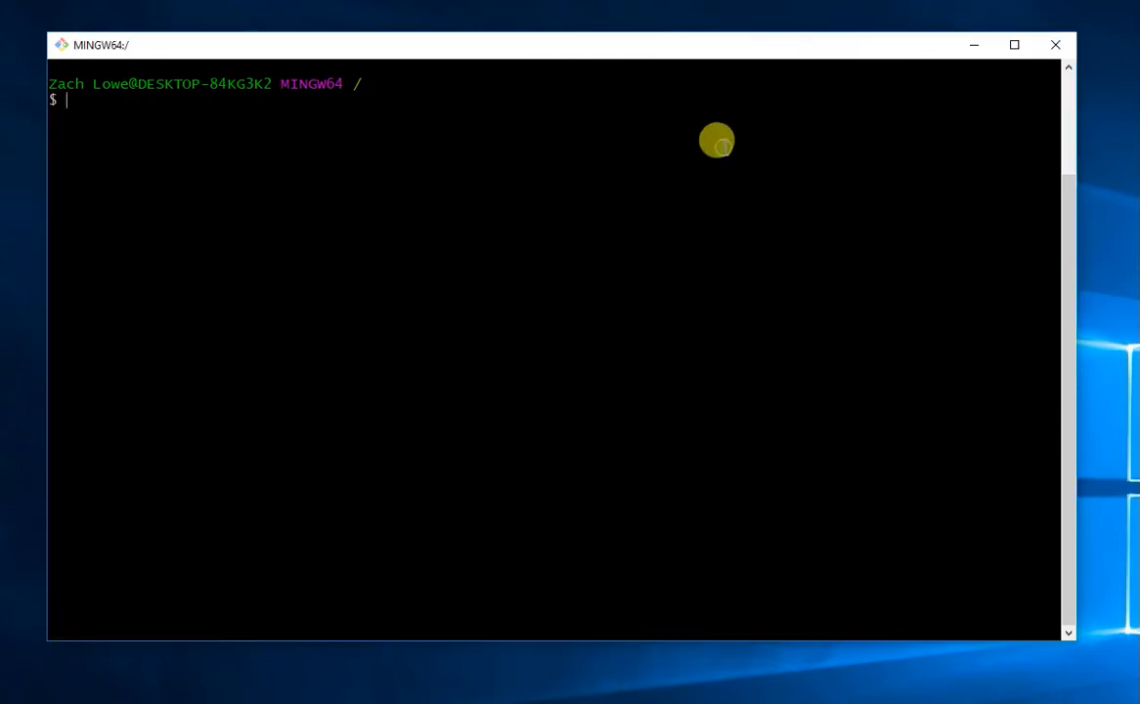
# - Run npm --version, which reports npm 5.6.0
pyautogui.write('npm --ver')
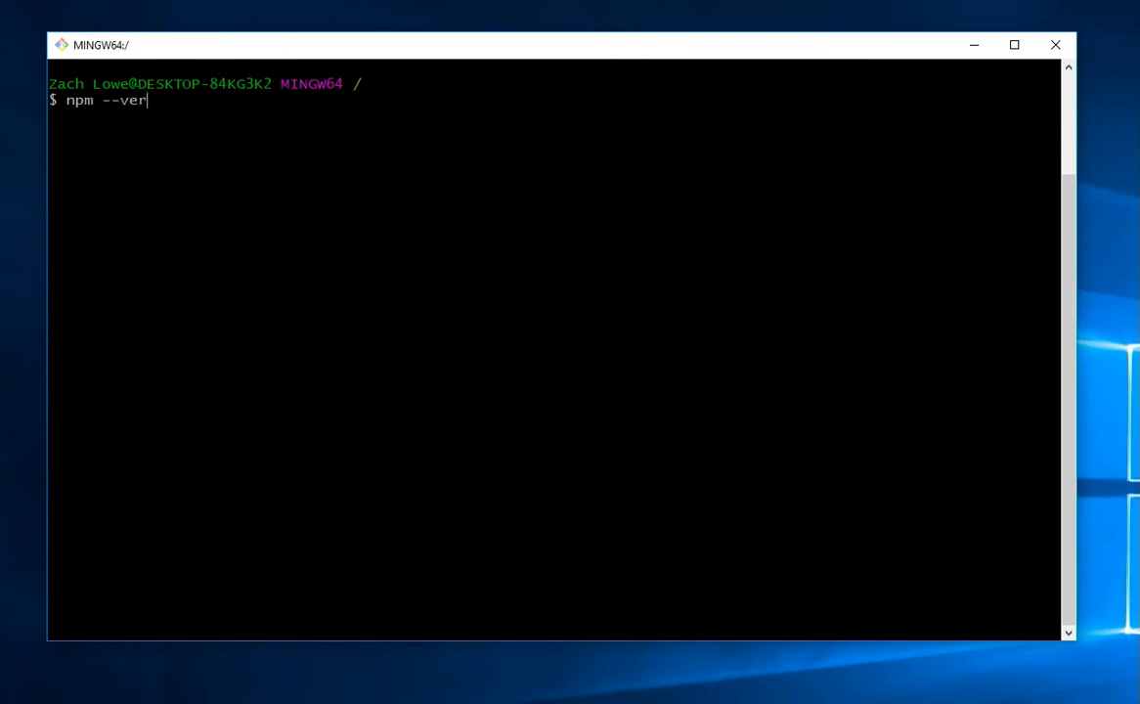
pyautogui.press('Return')
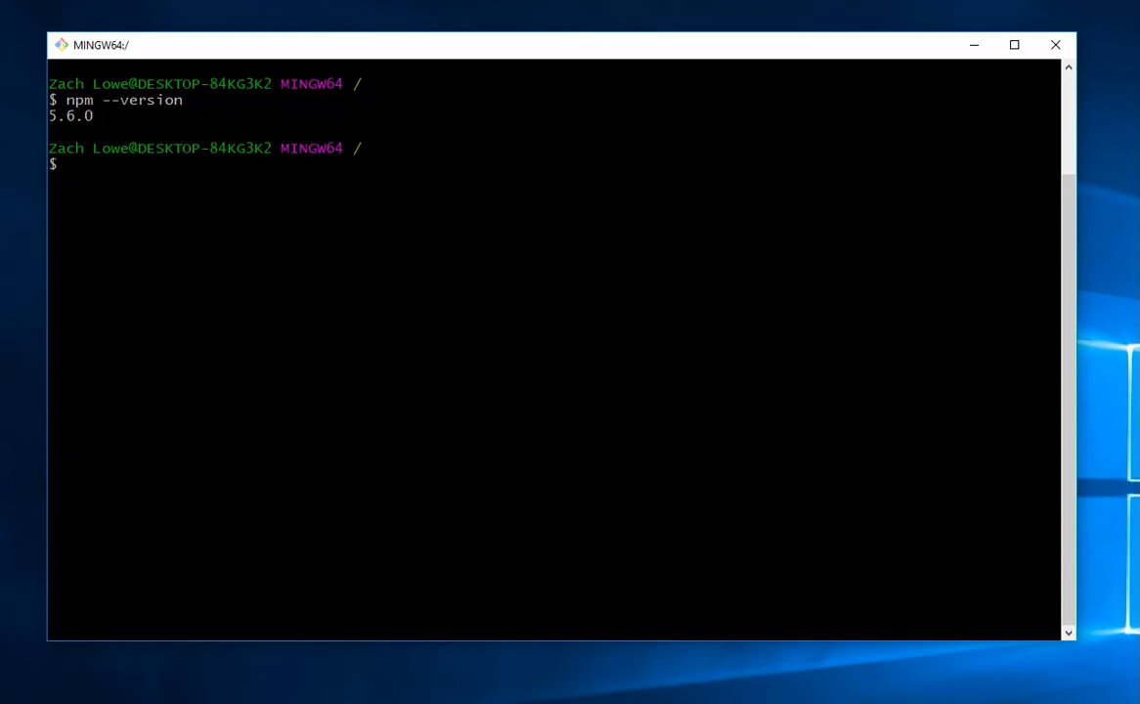
# - Install create-react-app globally via npm i -g, adding version 1.5.2 with 67 packages
pyautogui.write('npm ins')
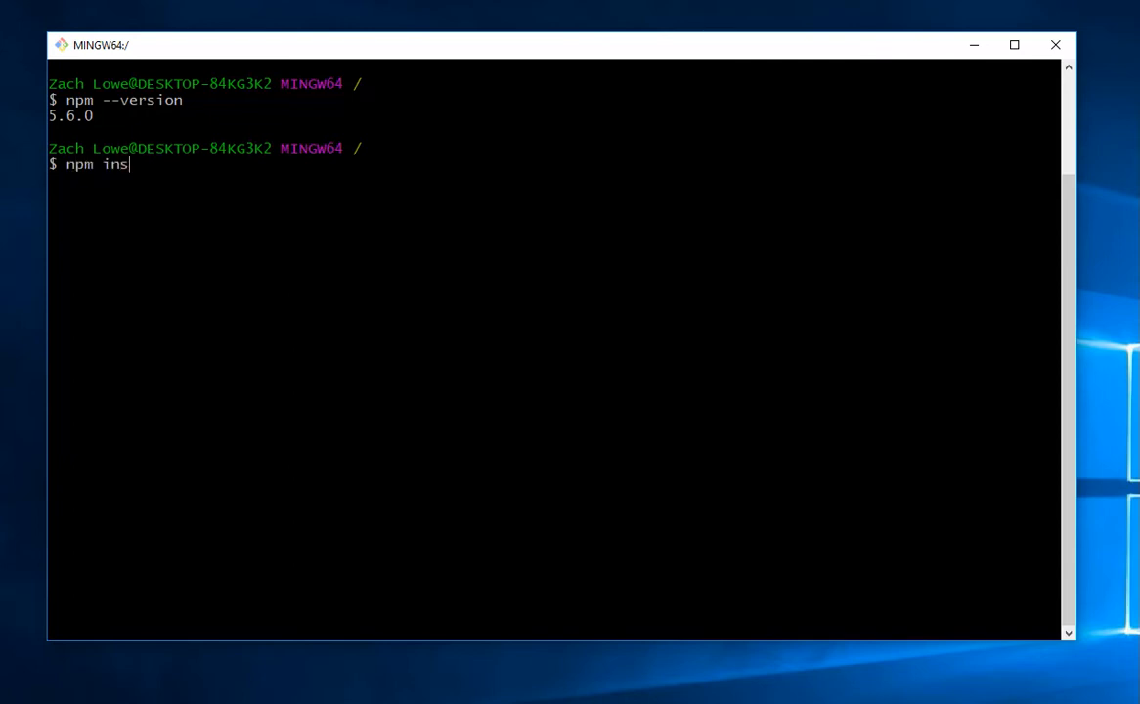
pyautogui.press('Backspace')
pyautogui.write(' -glob')
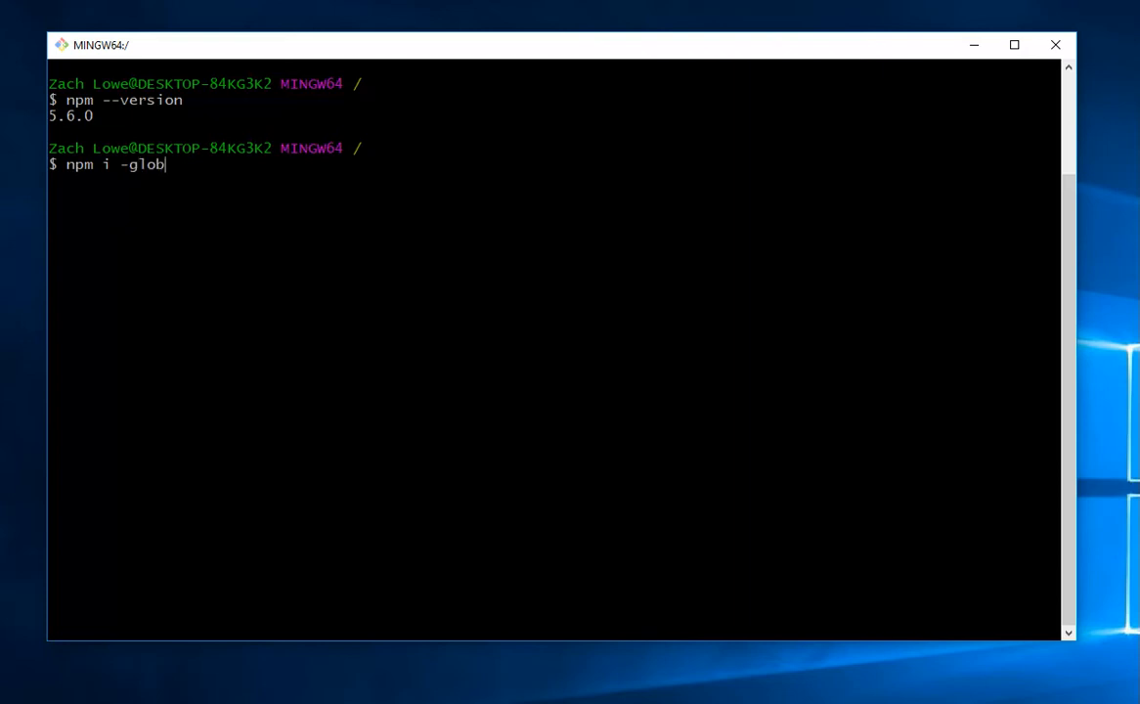
pyautogui.press('Backspace')
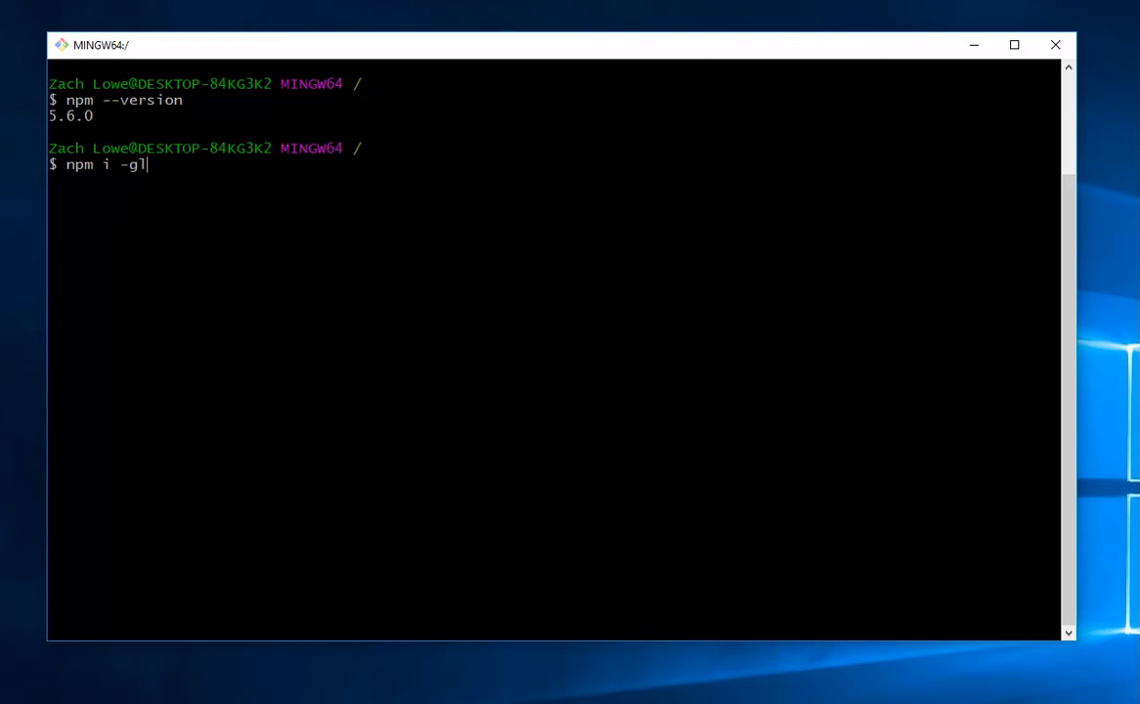
pyautogui.write('create')
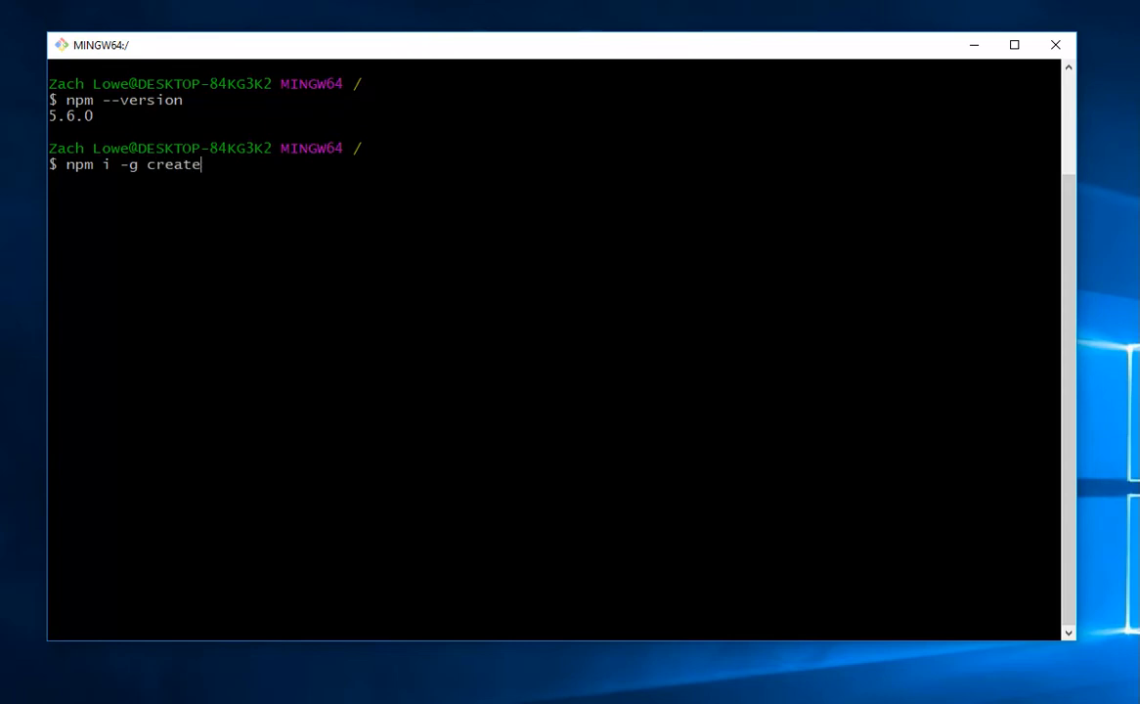
pyautogui.write('-react-a')
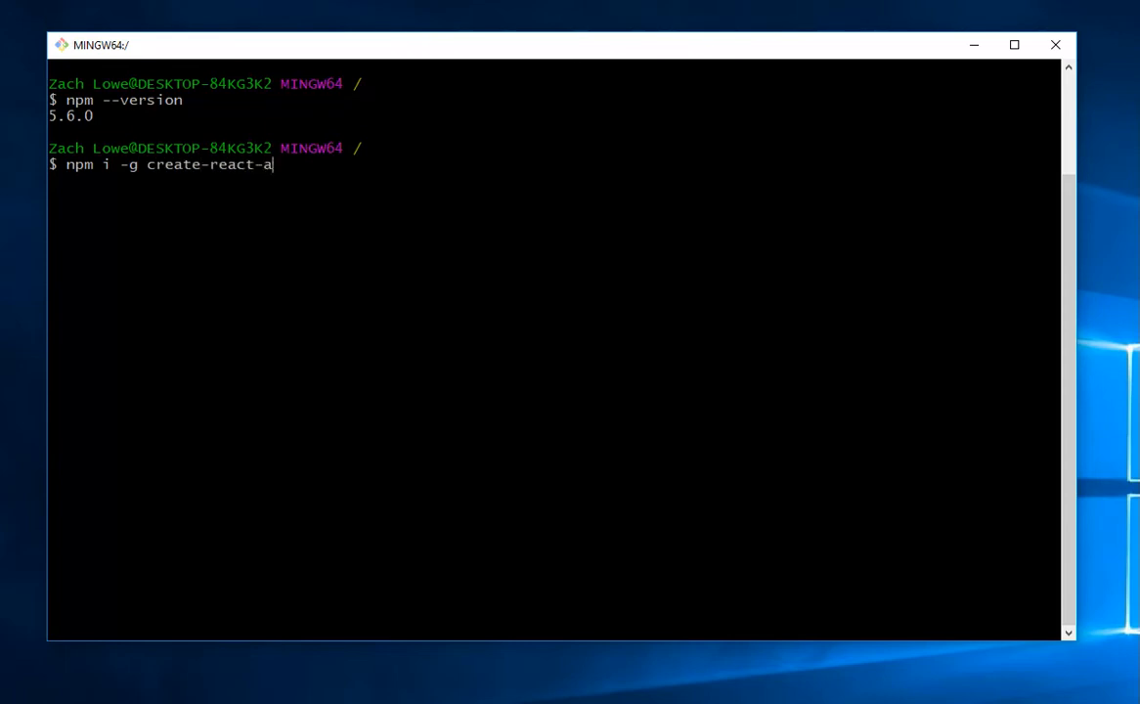
pyautogui.write('pp')
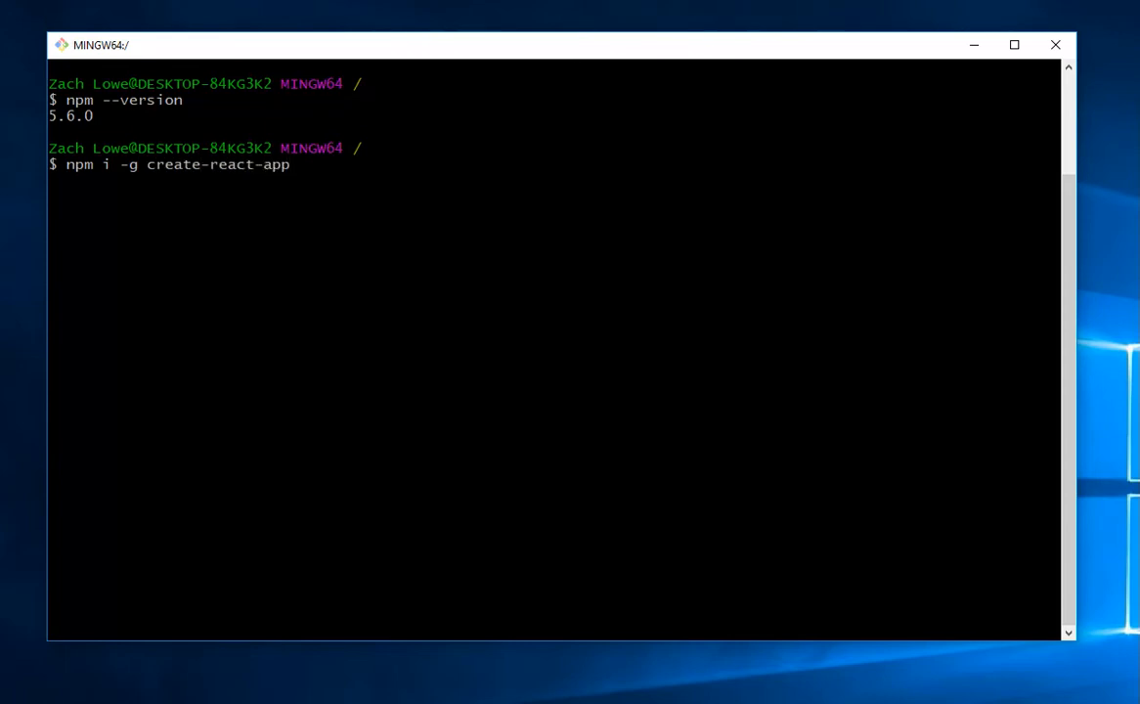
pyautogui.press('Return')
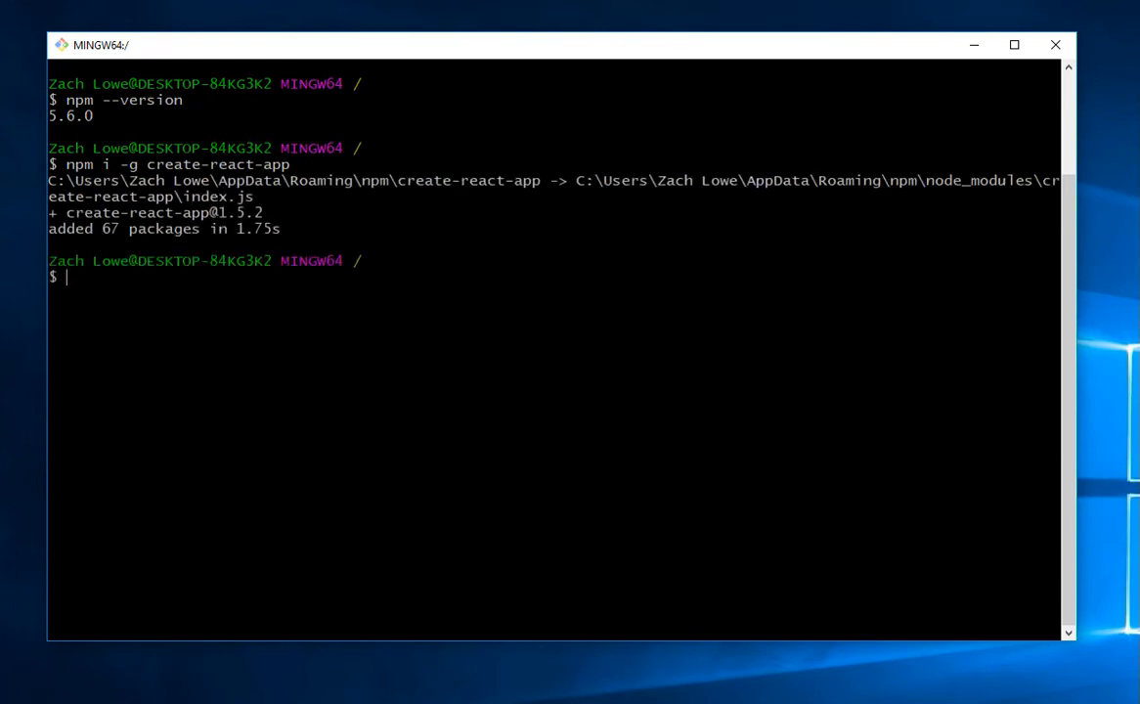
pyautogui.write('cd')
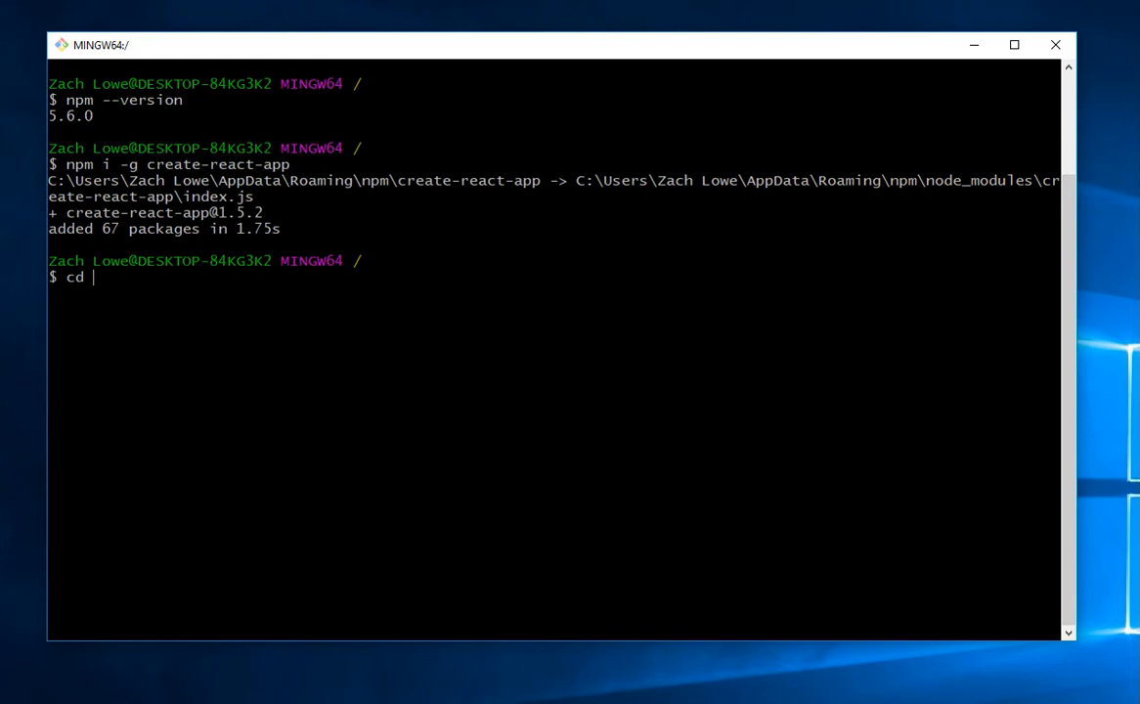
# - Go to ~/Developer, create a test folder with mkdir, and move into it
pyautogui.write('~')
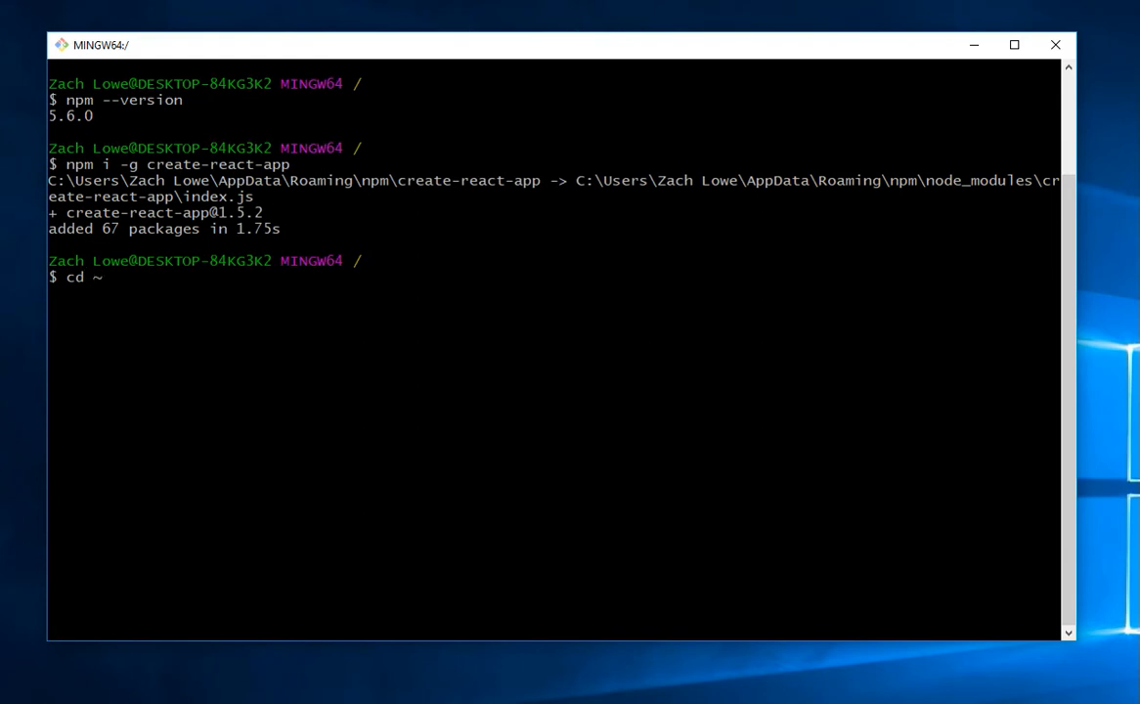
pyautogui.write('/de')
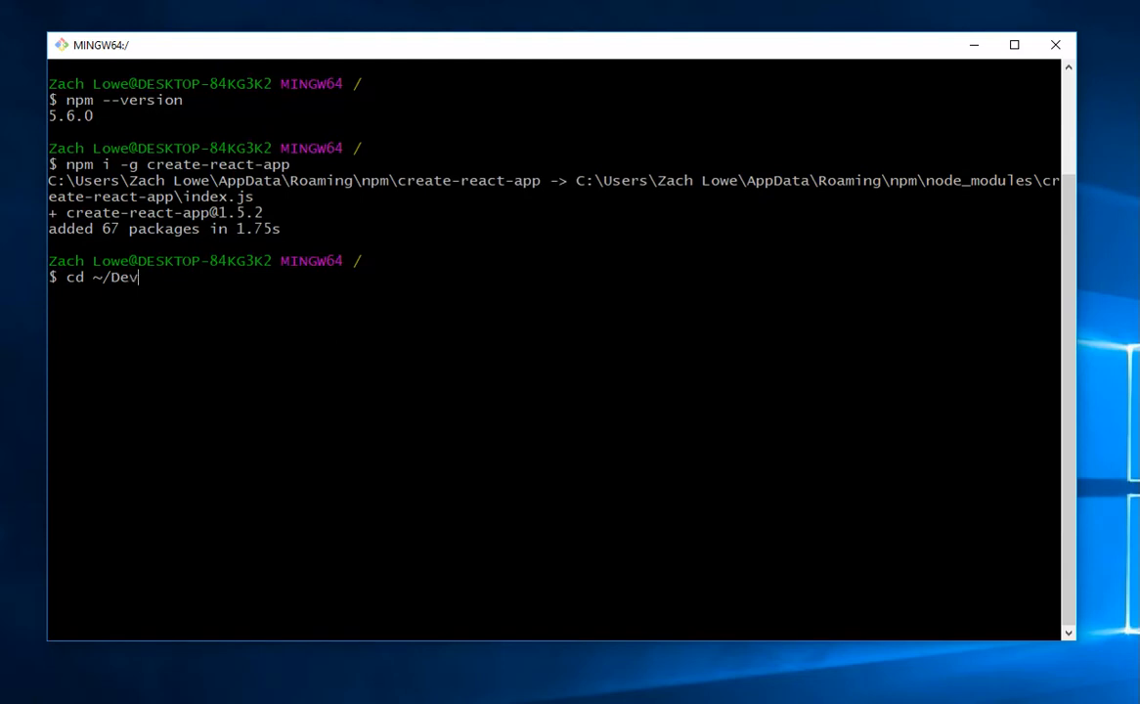
pyautogui.write('mkdir test')
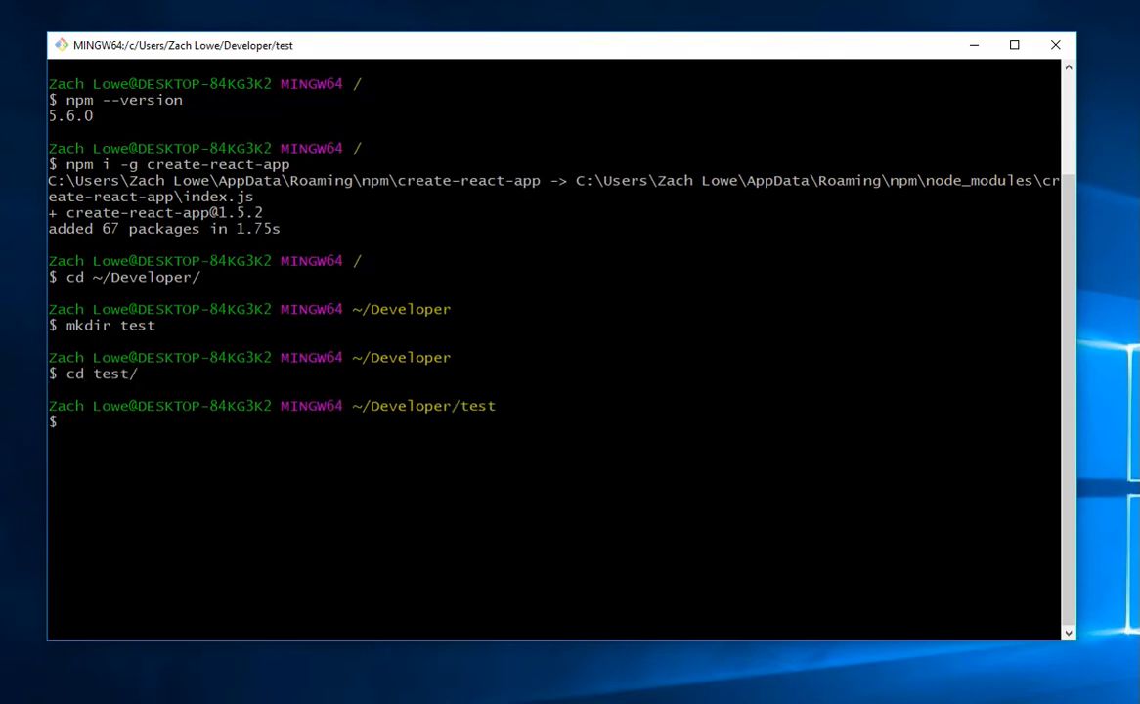
# - Run create-react-app zachapp to generate the React app in test\zachapp
pyautogui.write('create')
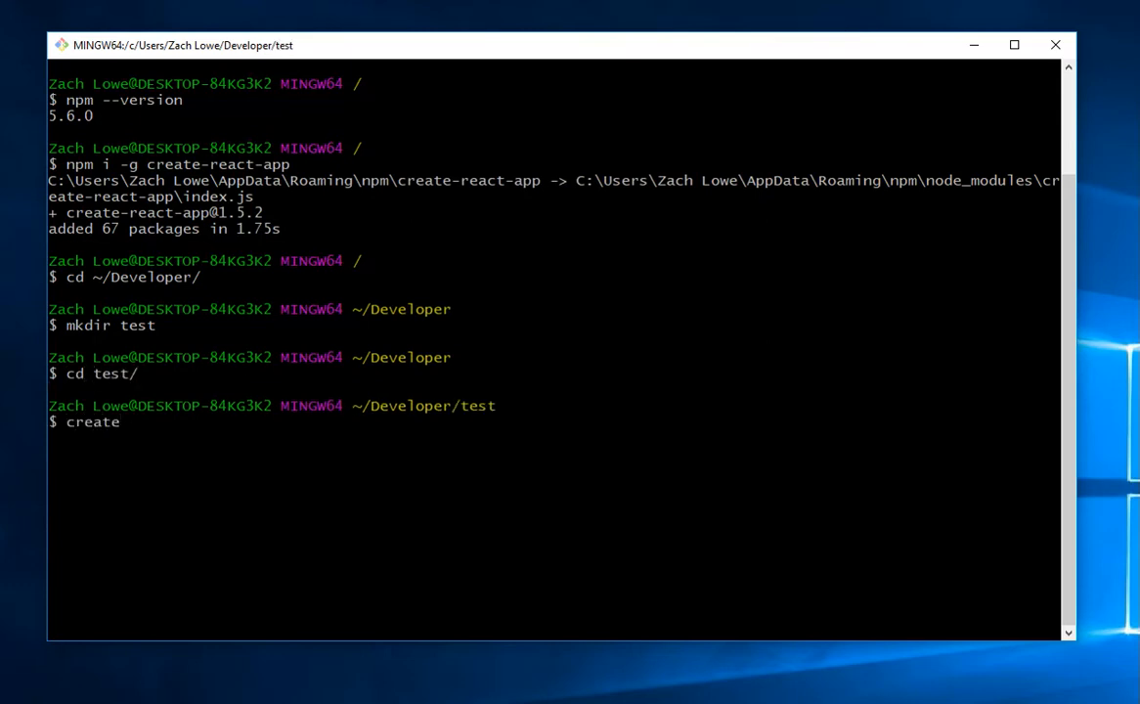
pyautogui.write('-react-ap')
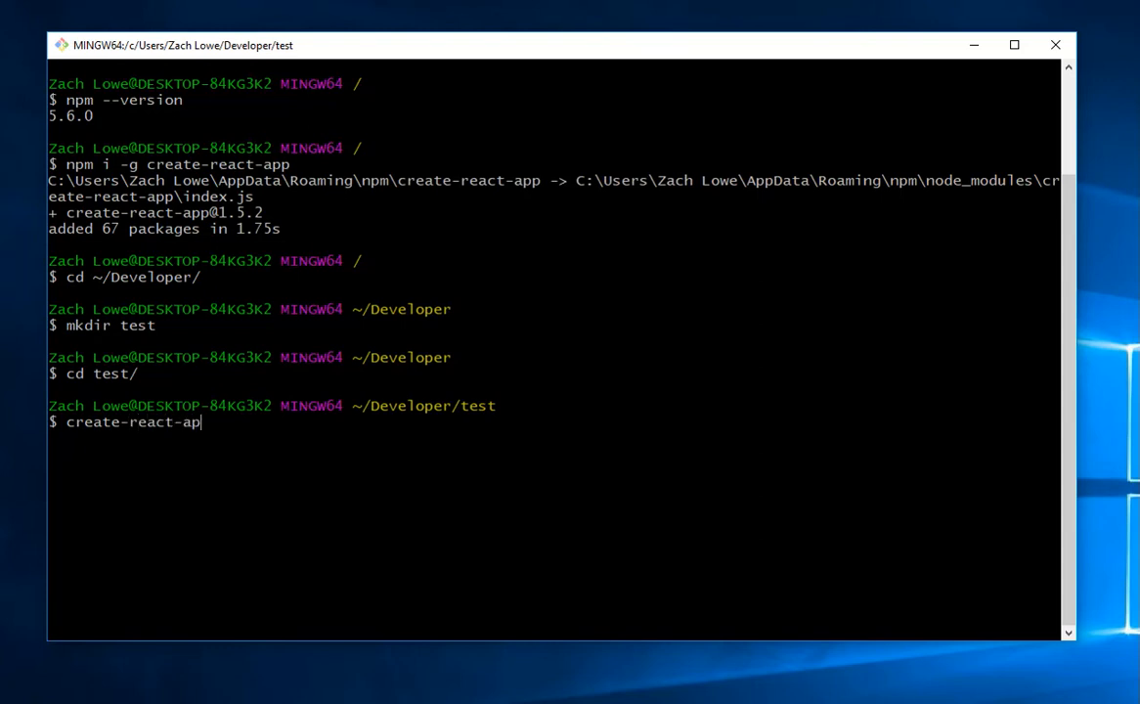
pyautogui.write('p')
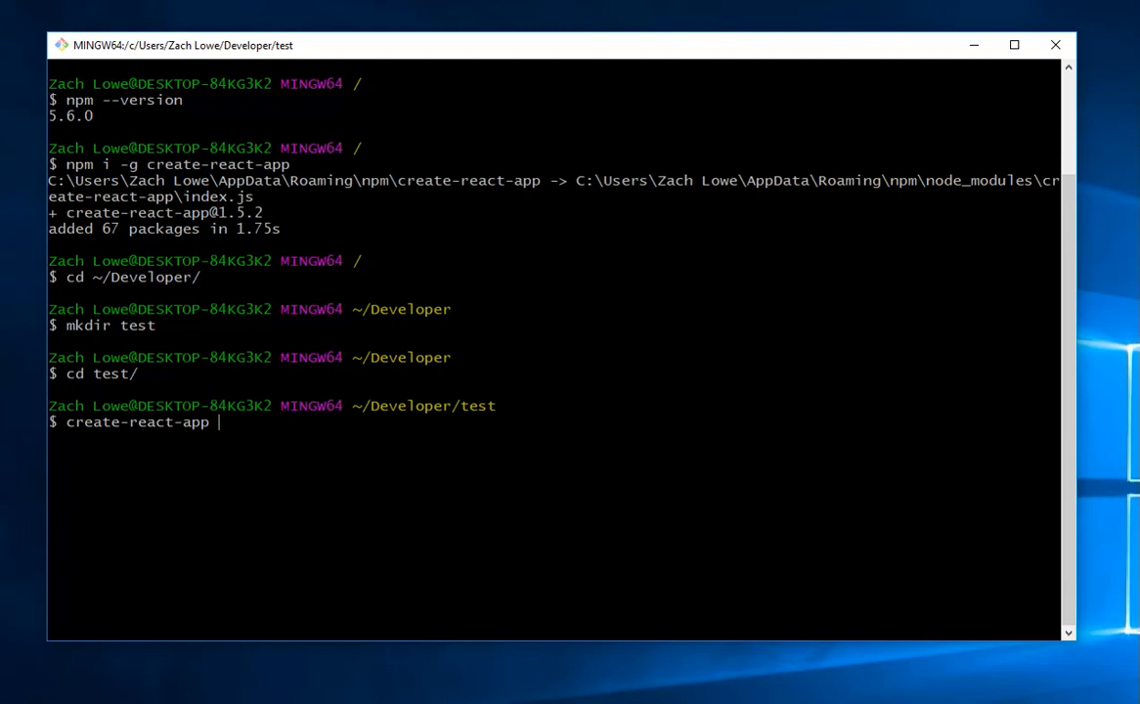
pyautogui.write('Za')
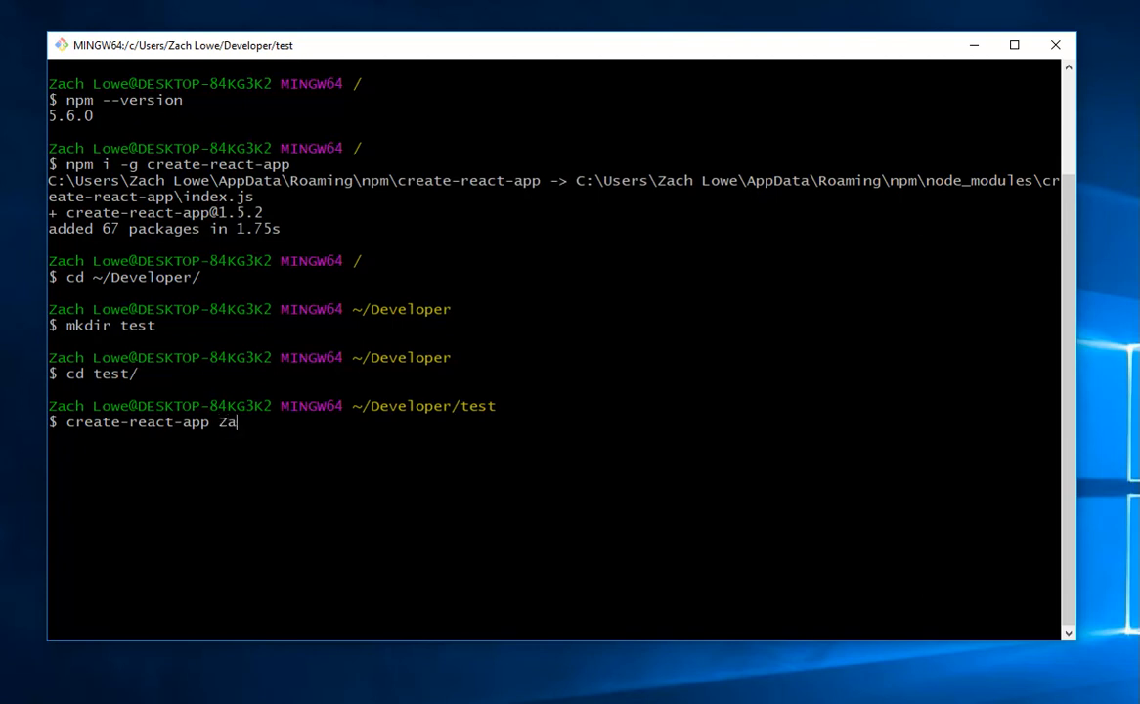
pyautogui.write('ch')
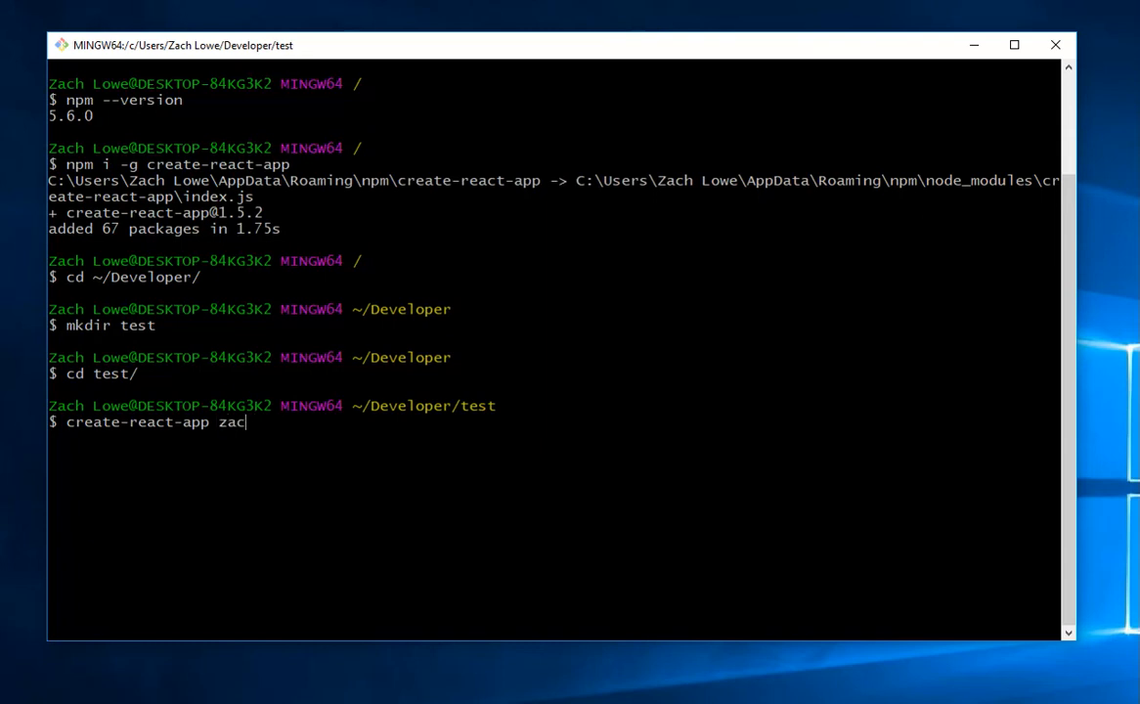
pyautogui.press('Return')
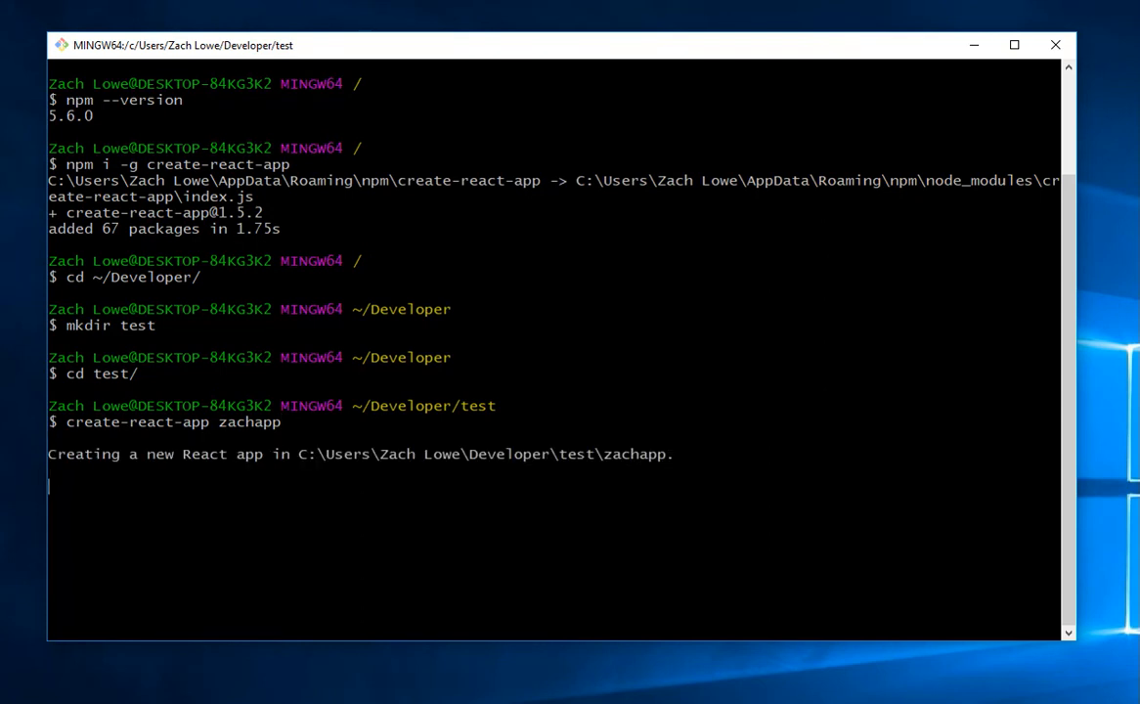